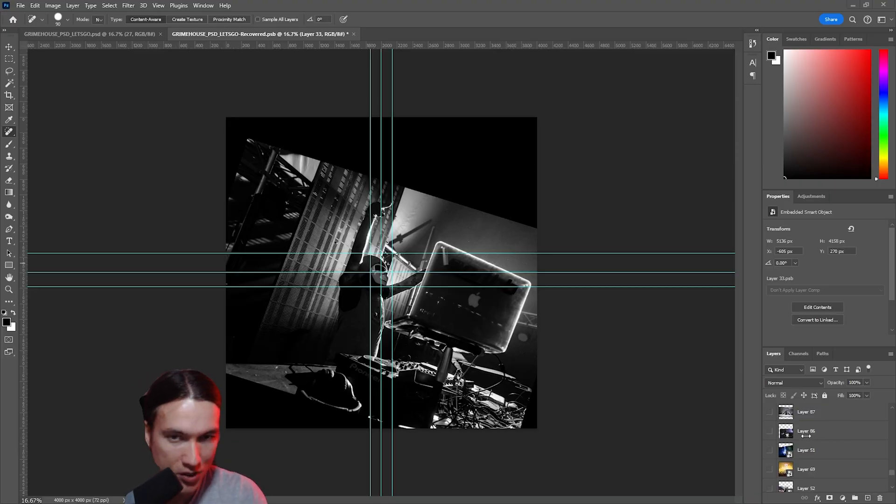
Start a Free Transform on the blue-lit performer photo (Layer 51)
scroll(down, 3)
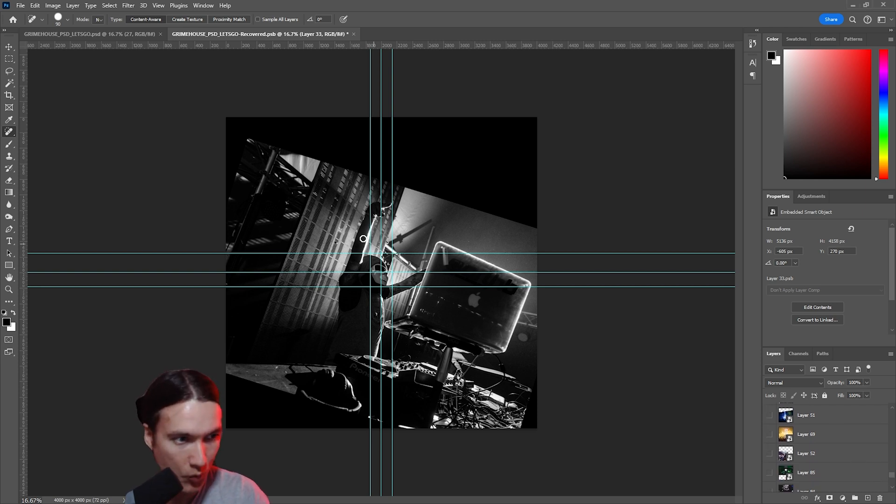
key(ctrl+r)
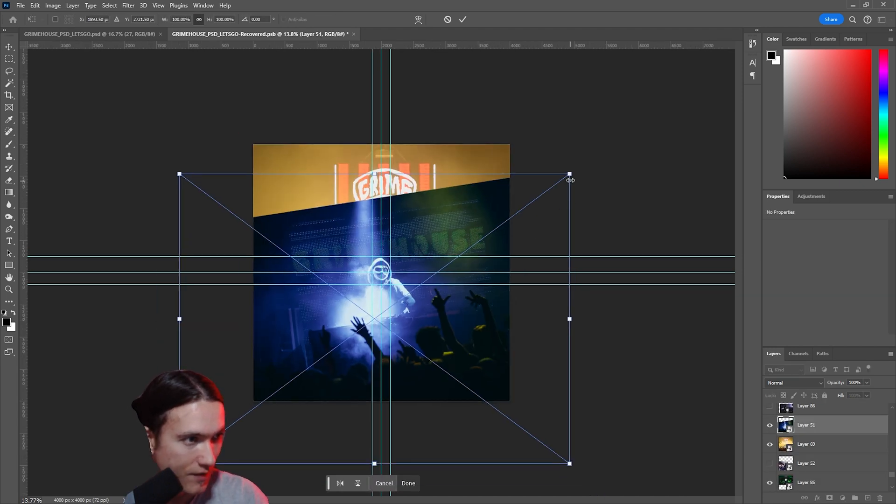
Move and slightly scale the blue photo so the masked face sits on the centre guides
drag(569, 174, 675, 83)
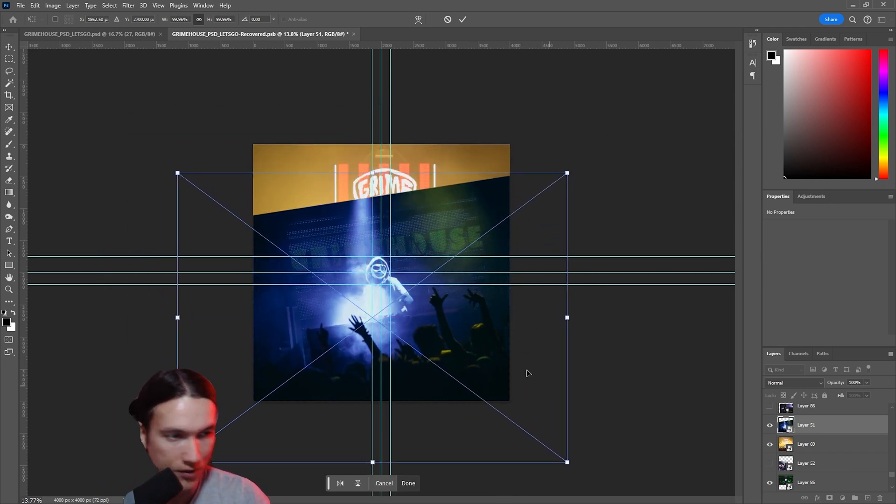
drag(567, 462, 571, 463)
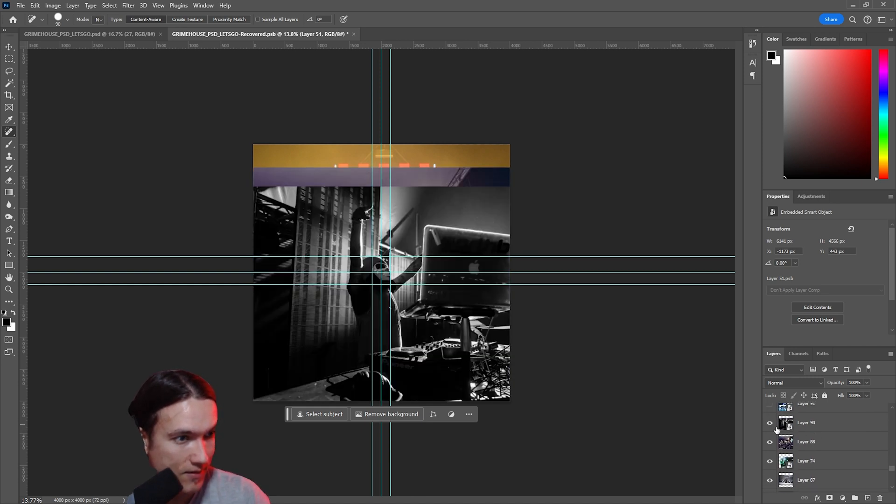
Reveal the Layer 90 stage photo to check the face alignment against the guides
click(770, 424)
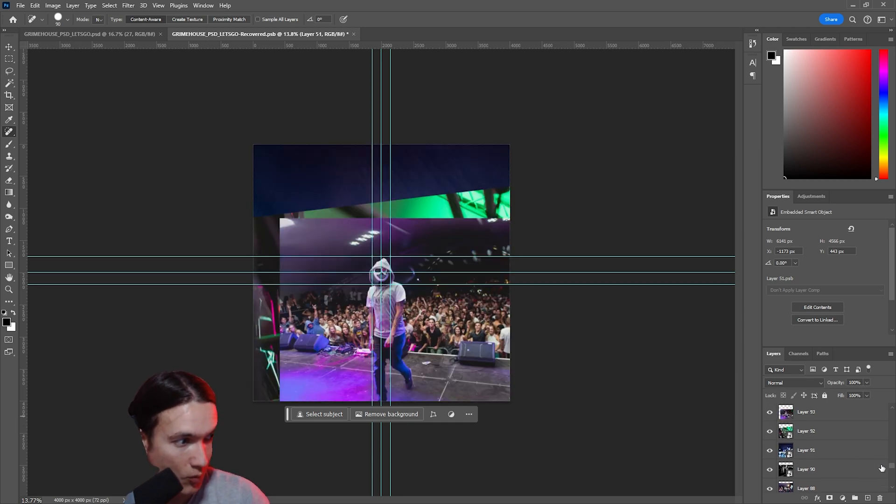
click(203, 5)
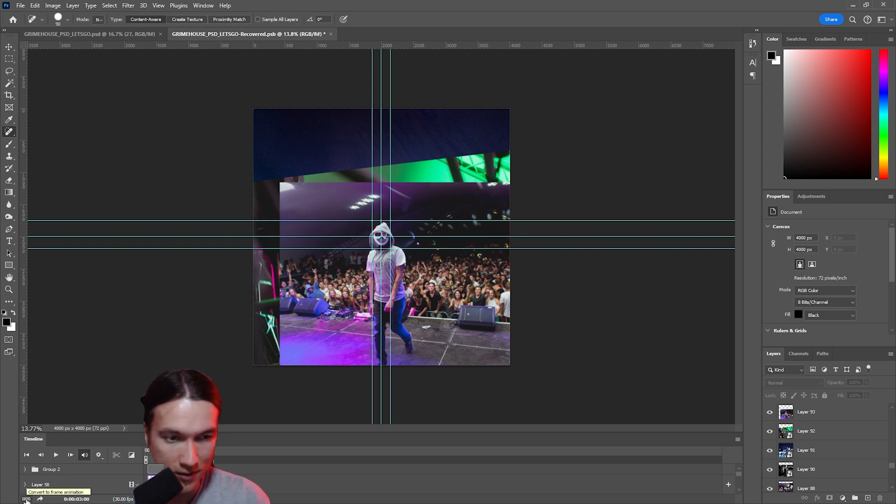
Convert the timeline to a frame animation and preview an individual frame
click(130, 454)
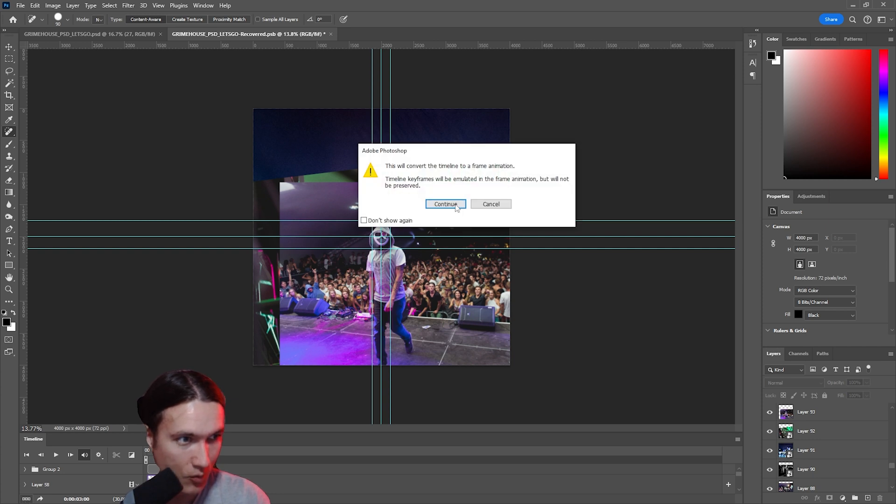
click(445, 205)
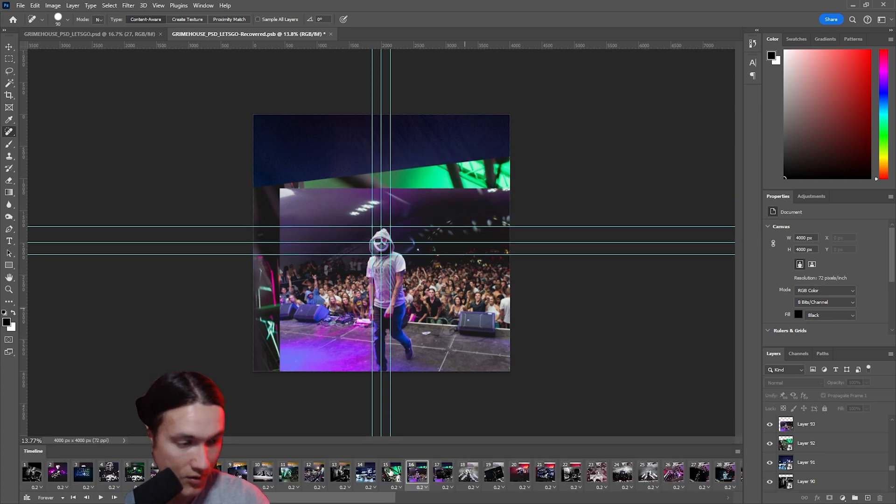
click(366, 472)
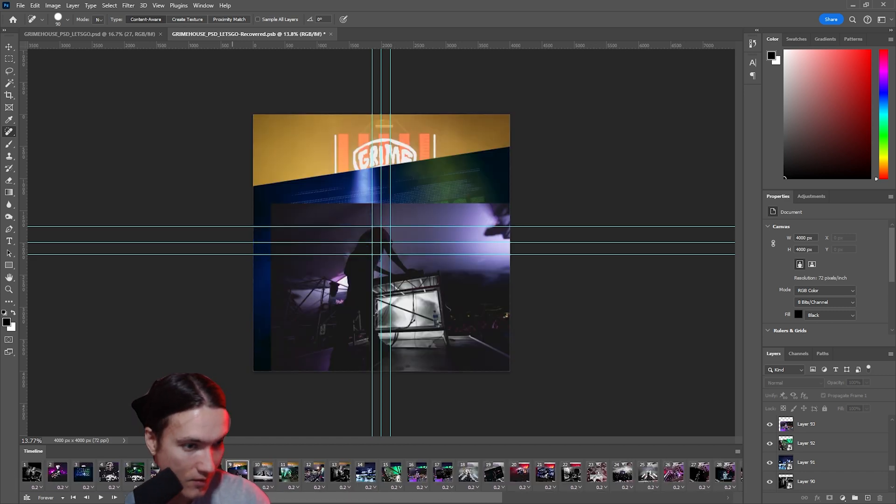
click(32, 471)
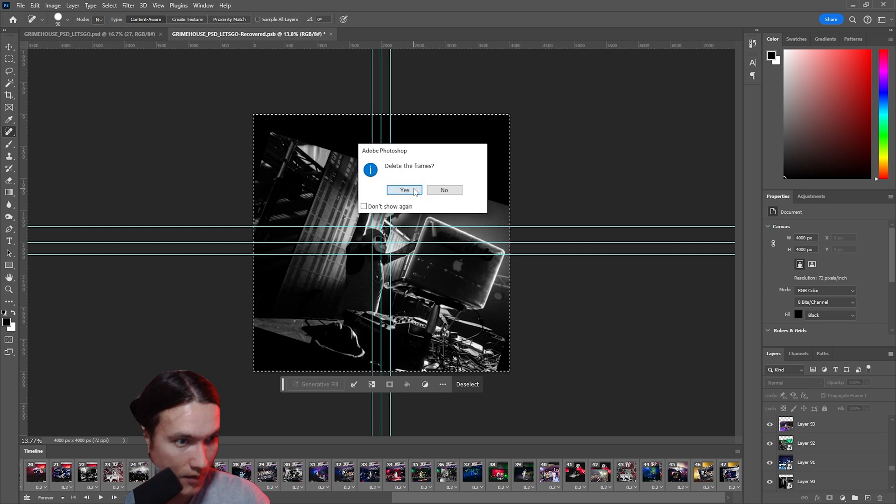
Confirm deleting the selected frames, leaving a single frame
click(404, 190)
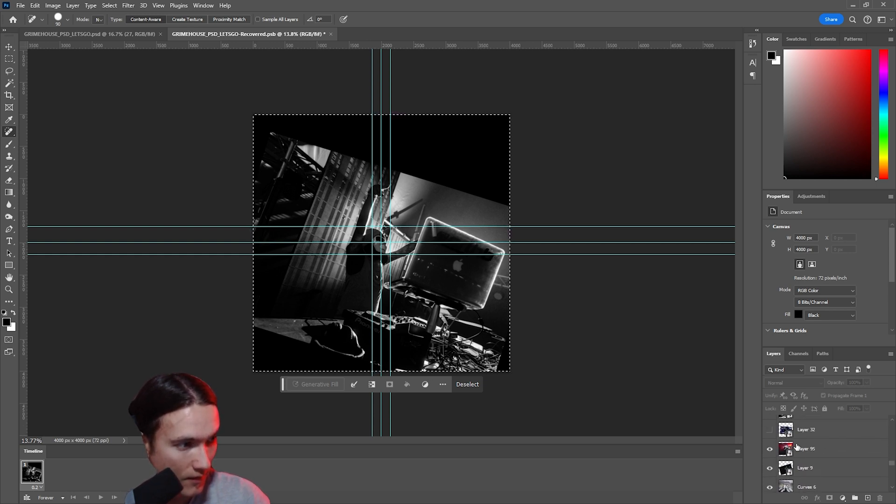
scroll(down, 3)
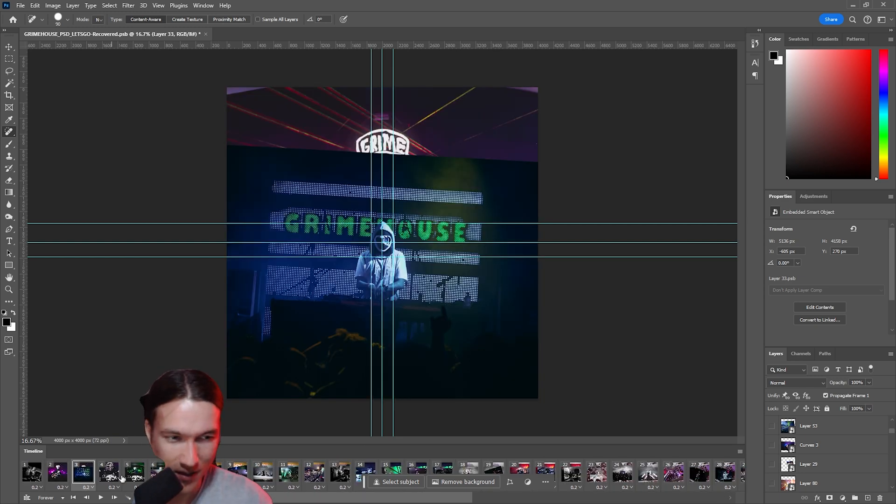
Set the selected animation frames to a 0.2-second delay
click(87, 487)
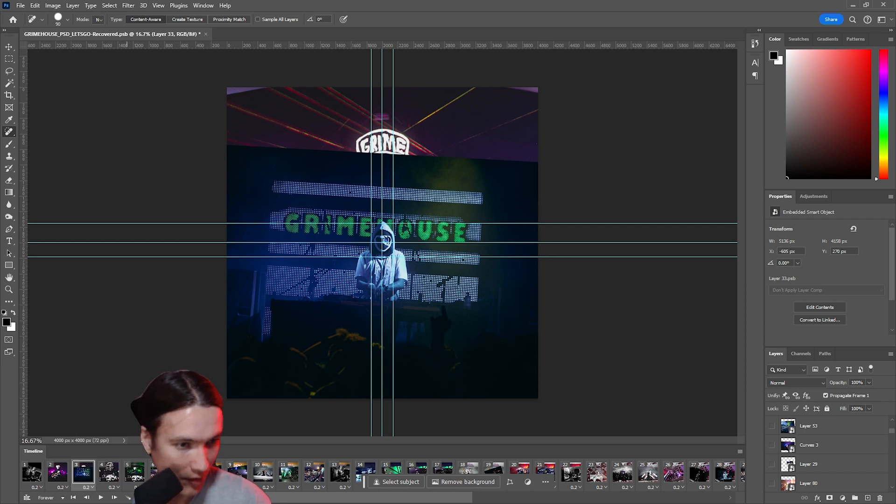
click(89, 487)
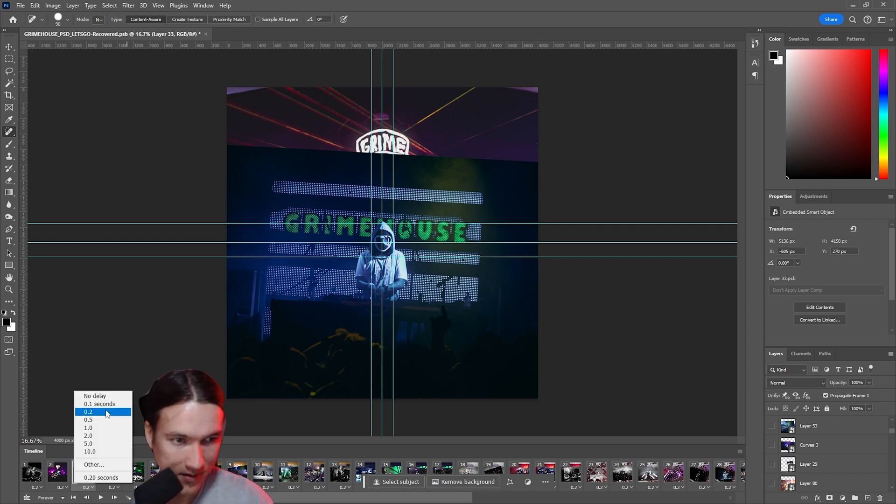
click(88, 411)
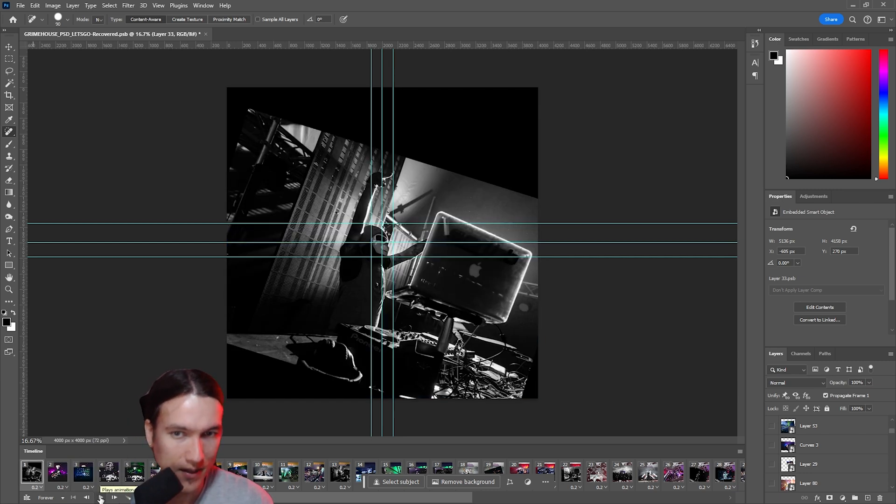
Play the animation through, stop it, and head to the web export
click(100, 498)
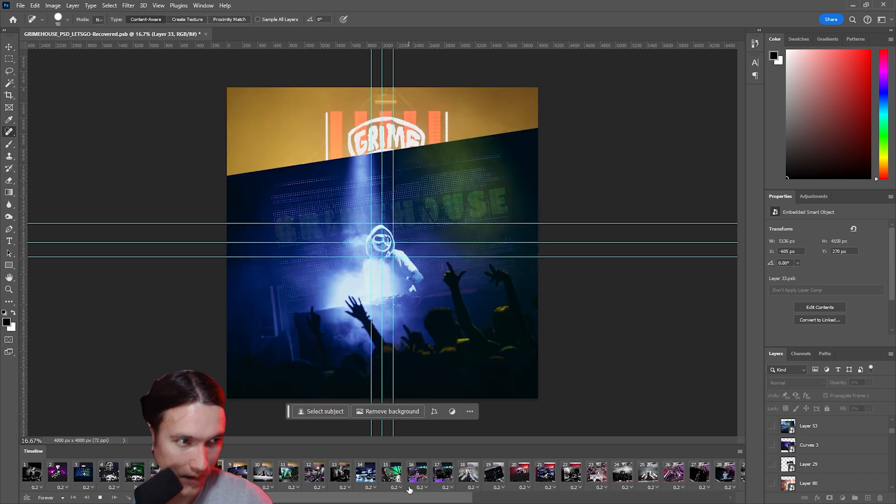
click(289, 471)
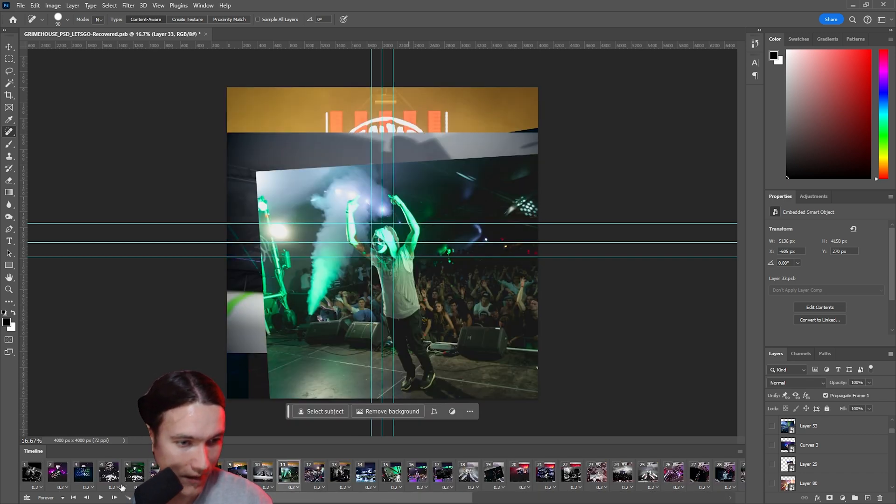
mouse_move(22, 14)
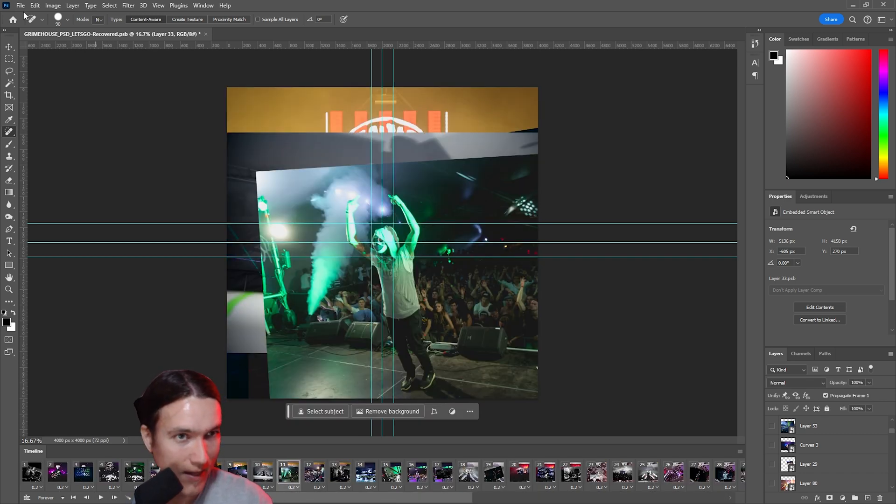
click(21, 6)
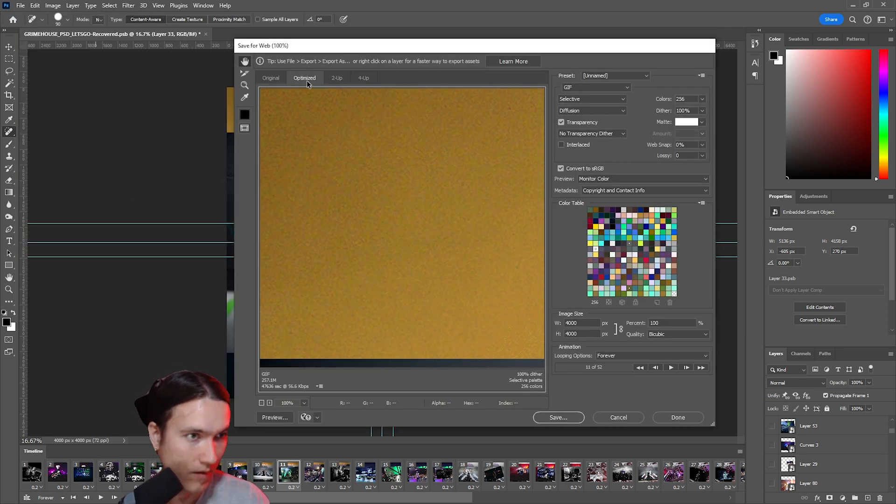
Compare against the Original view and save the optimized GIF as GRIMEHOUSE
click(270, 77)
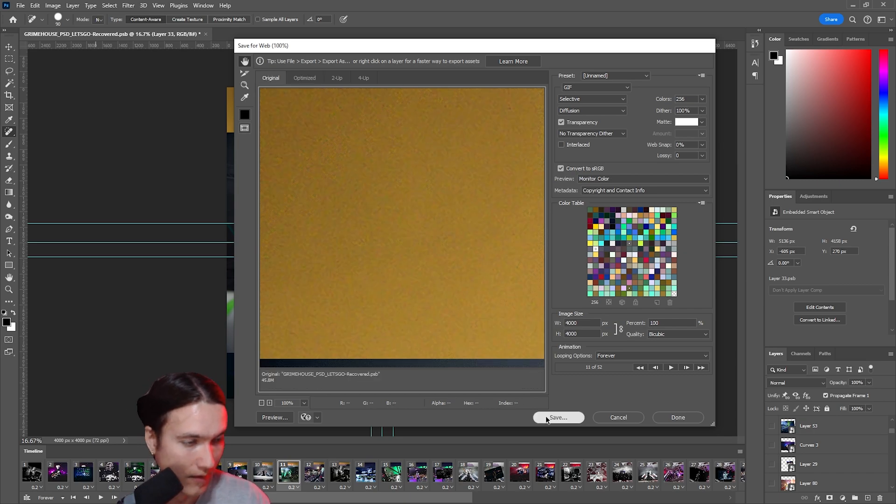
click(558, 417)
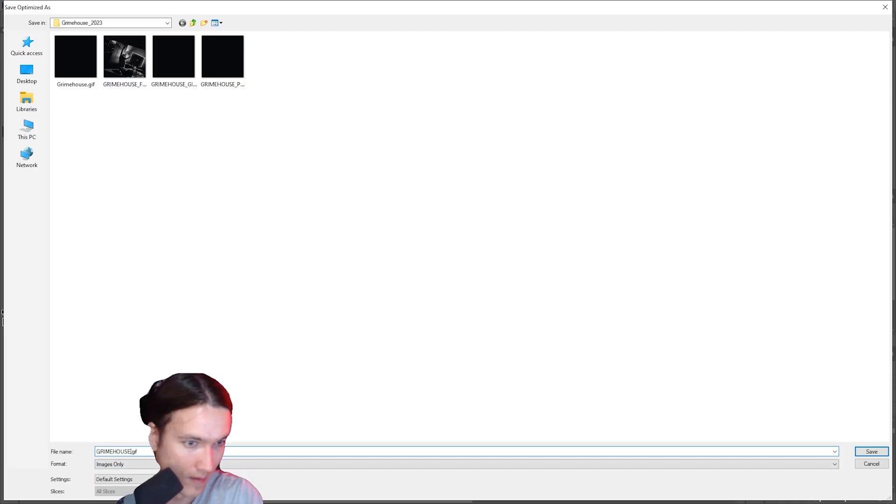